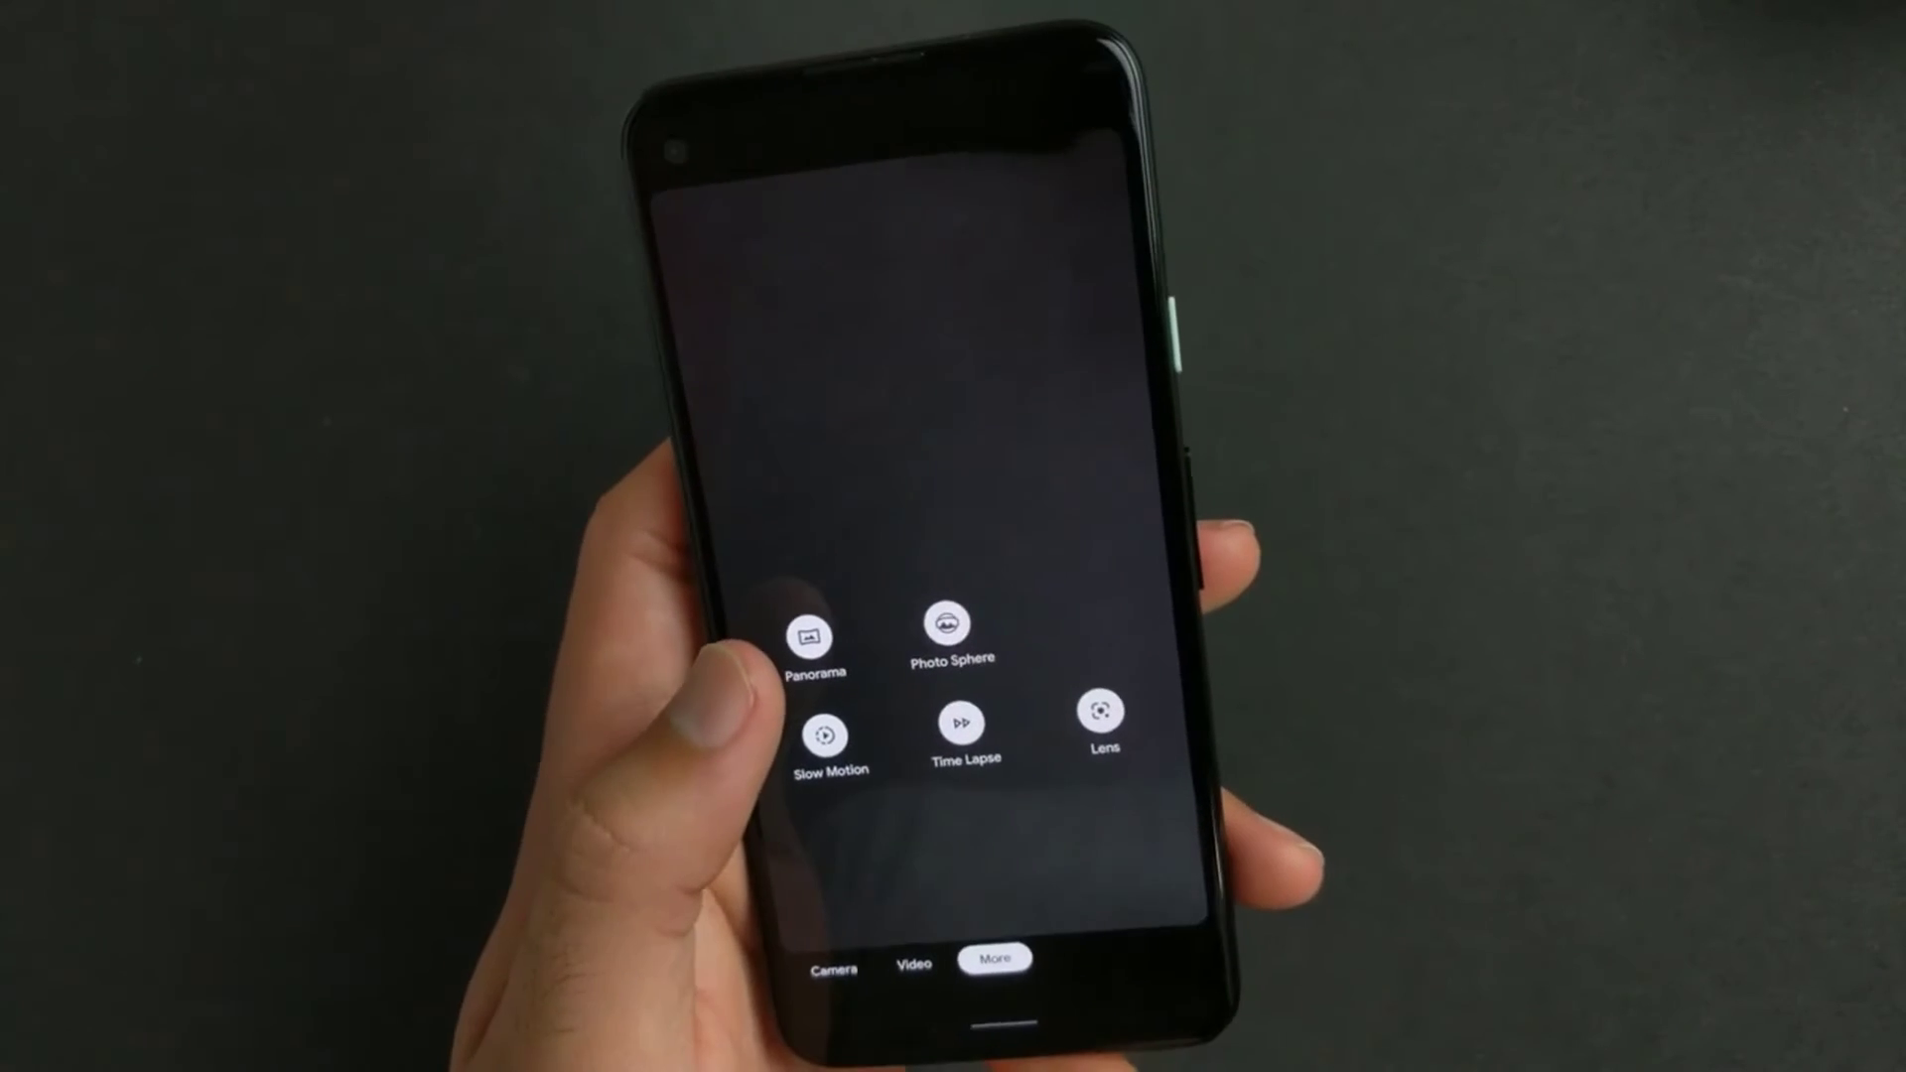
Switch the camera into Photo Sphere mode with the Wide angle shot type selected.
{"action": "left_click", "coordinate": [947, 623]}
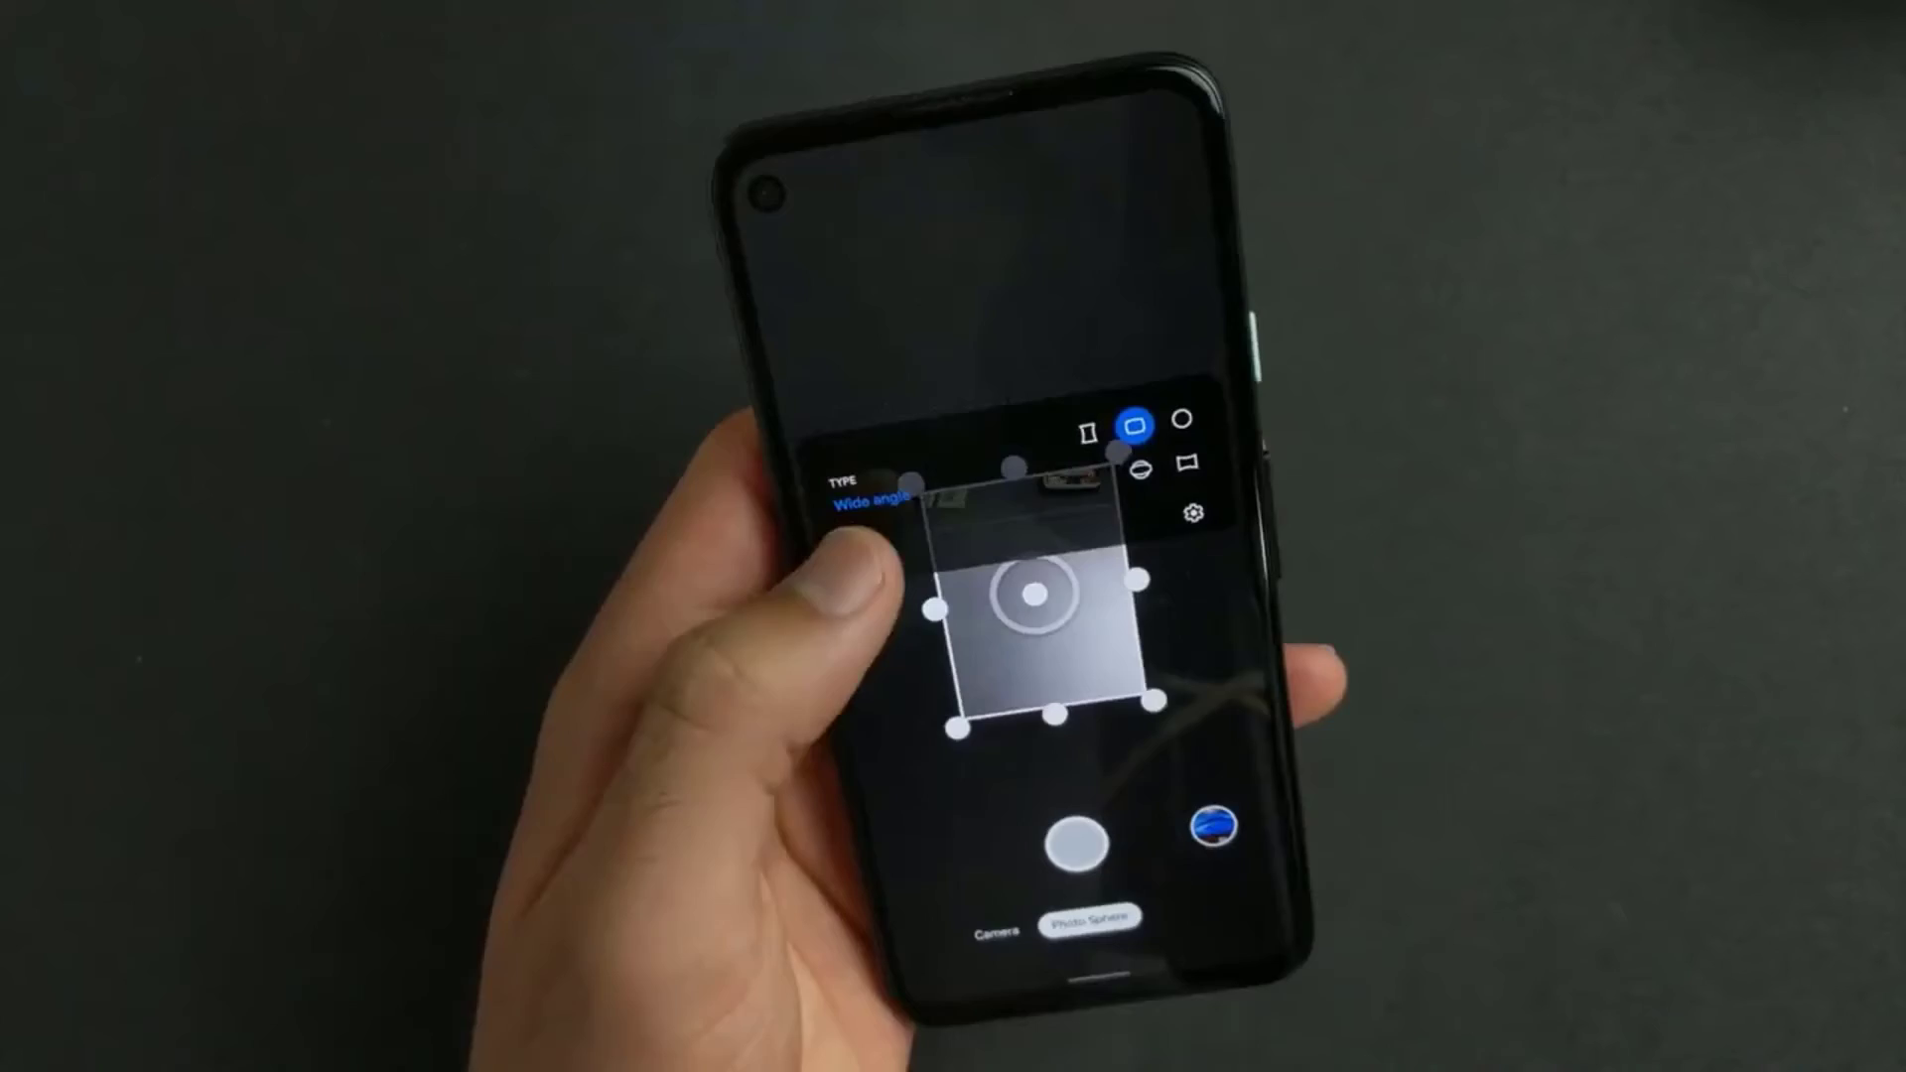